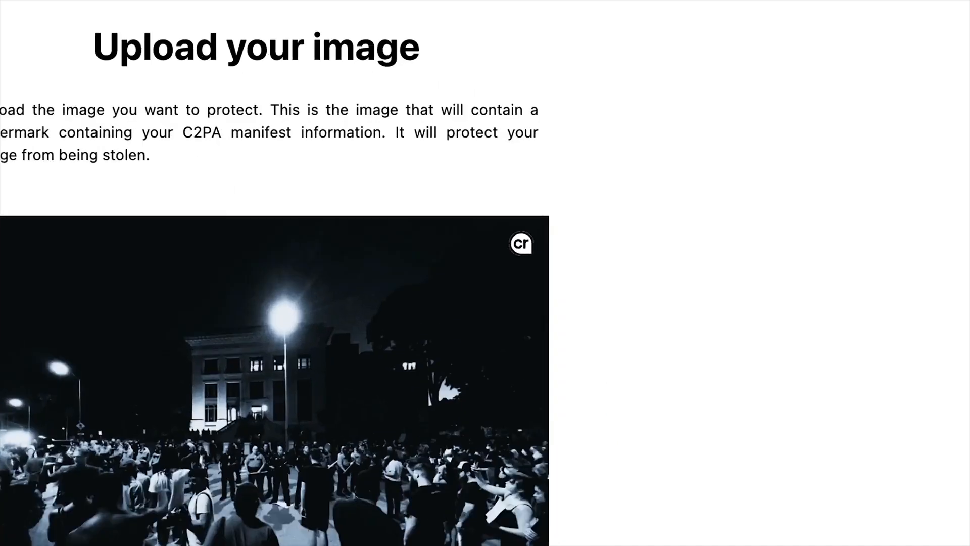
pyautogui.click(521, 243)
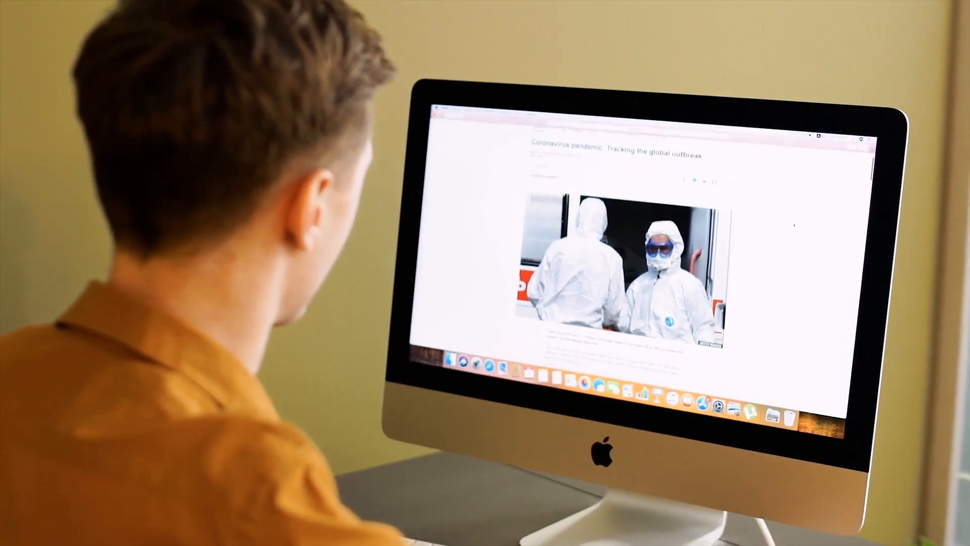
pyautogui.scroll(-3)
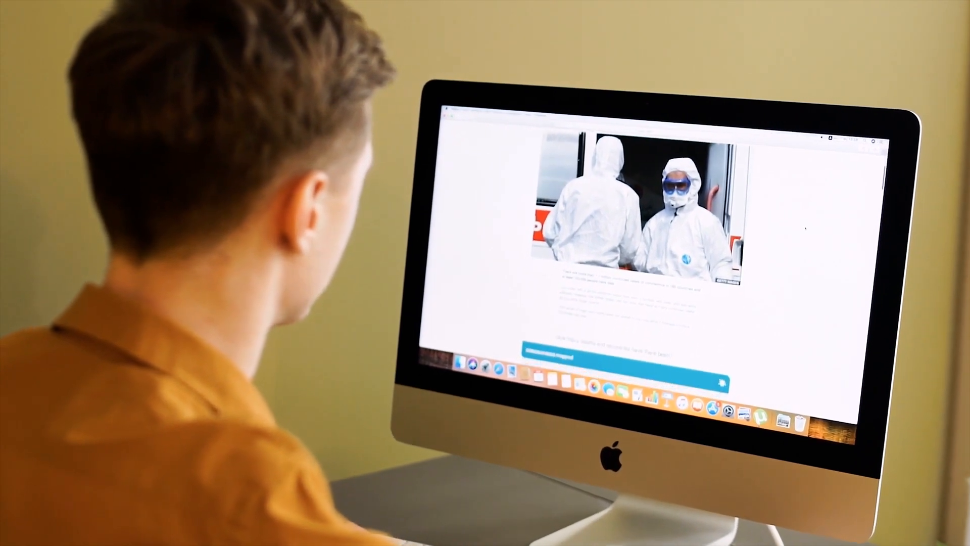